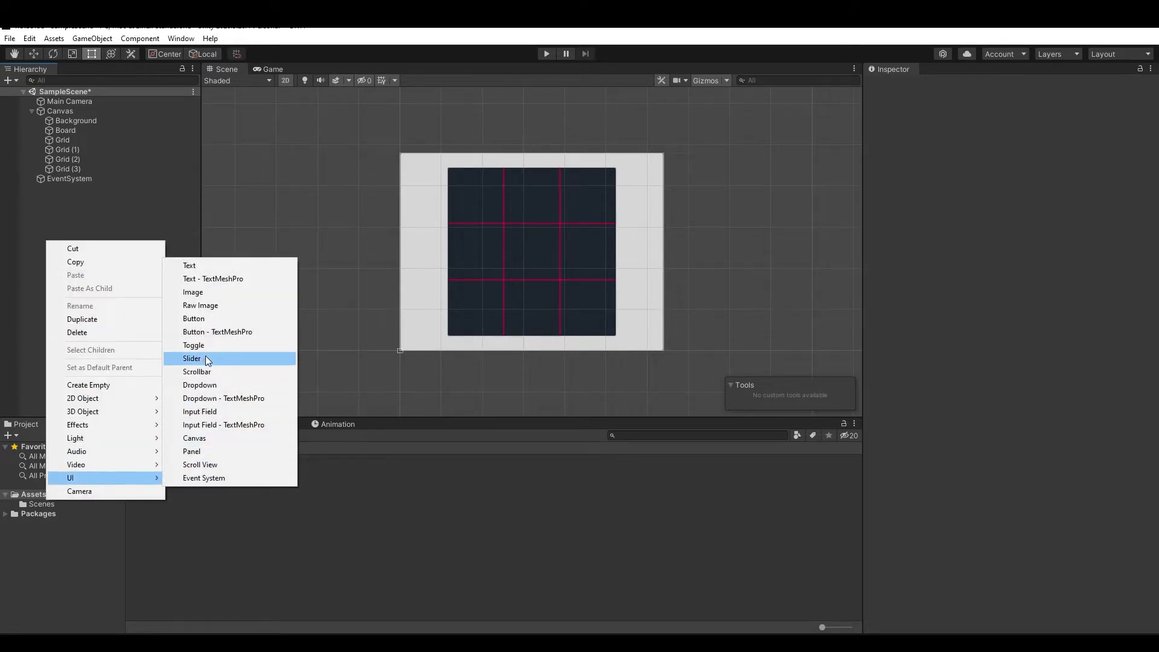
# Create a new UI Button under the Canvas and name it Grid Space
pyautogui.click(193, 318)
pyautogui.write('Grid Space')
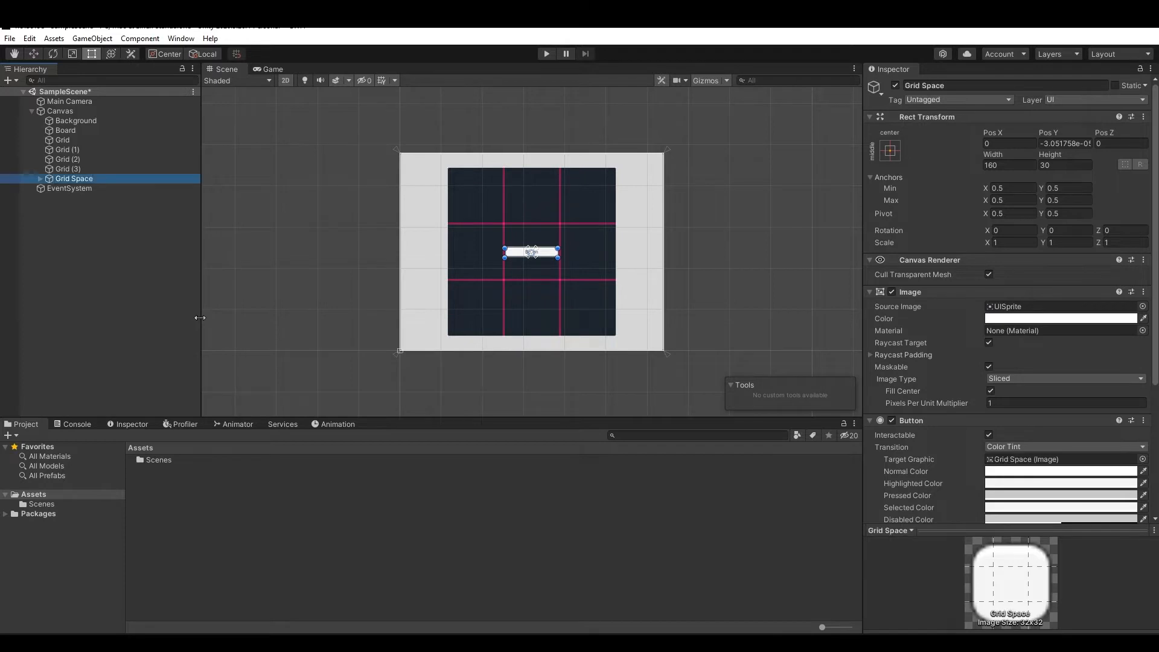
pyautogui.moveTo(518, 288)
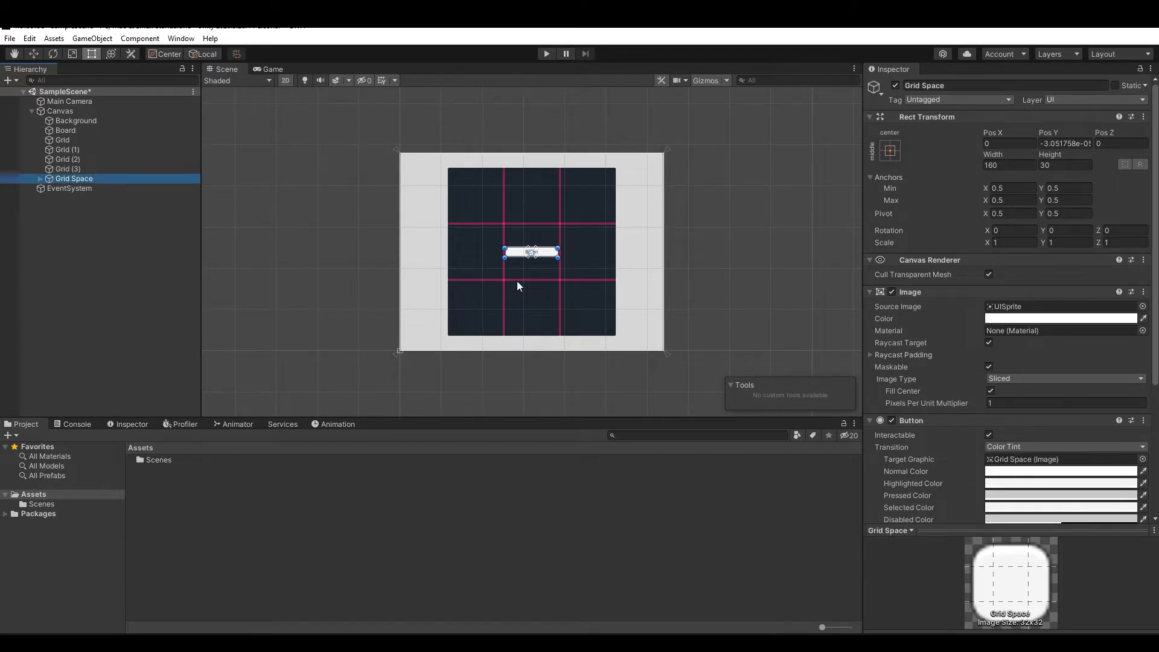
pyautogui.moveTo(1108, 126)
pyautogui.write('100')
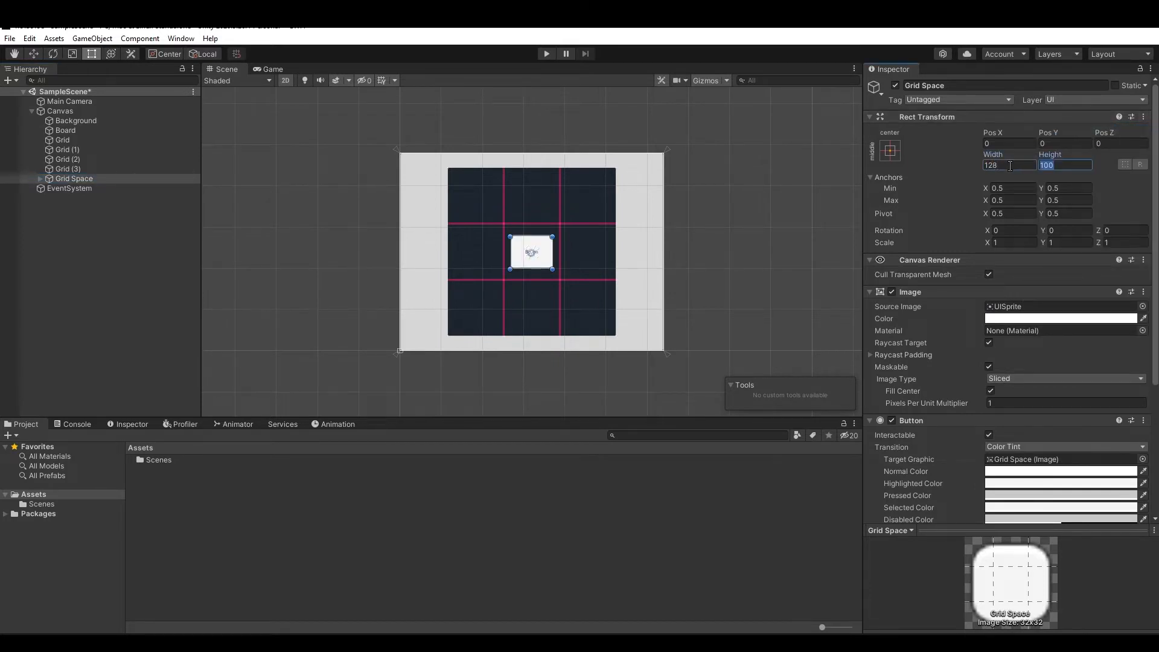
# Set the Rect Transform Width and Height to 128 with Pos Y 0
pyautogui.write('128')
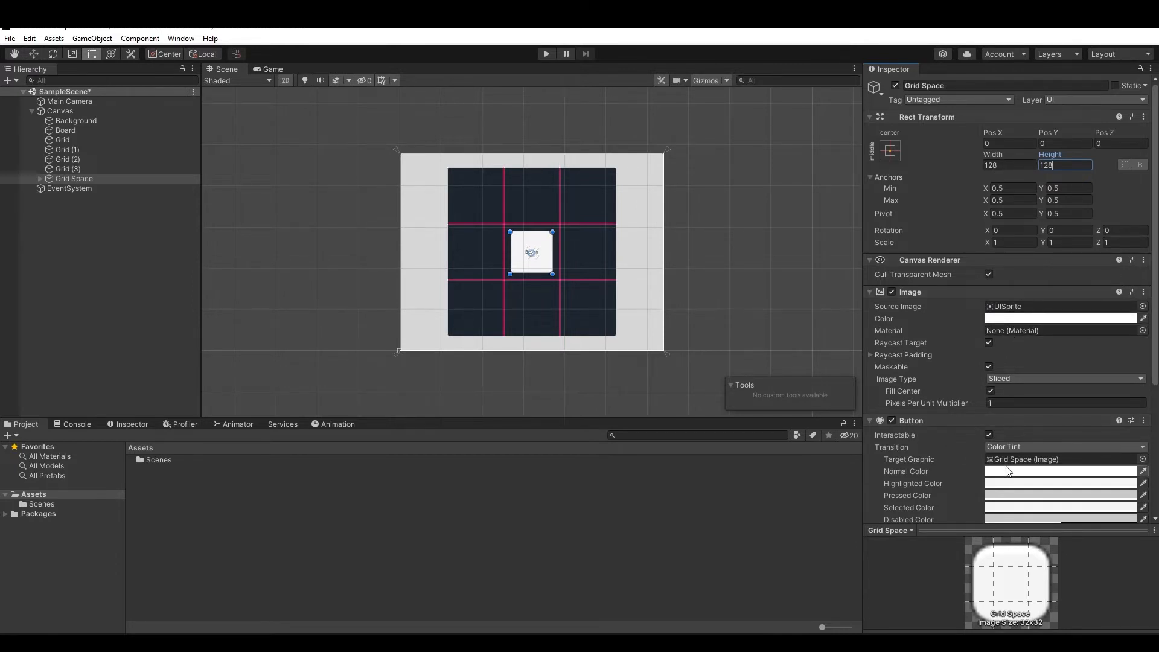
# Set the button's Normal Color to hex 00CCCC
pyautogui.click(1060, 317)
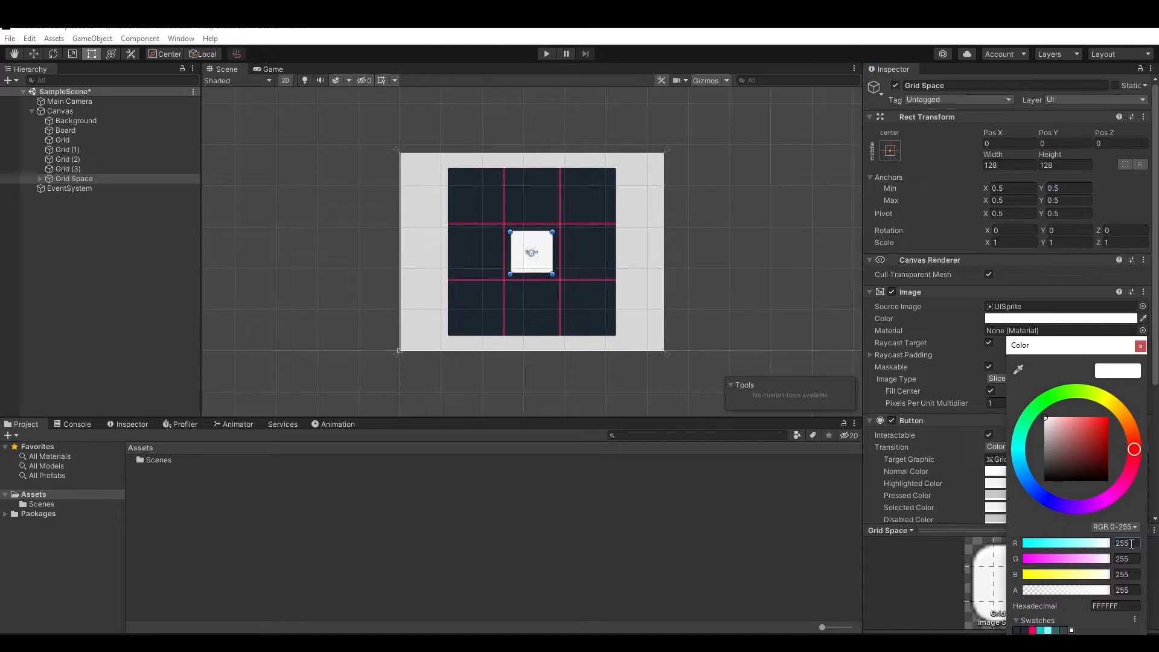
pyautogui.tripleClick(1121, 544)
pyautogui.write('0')
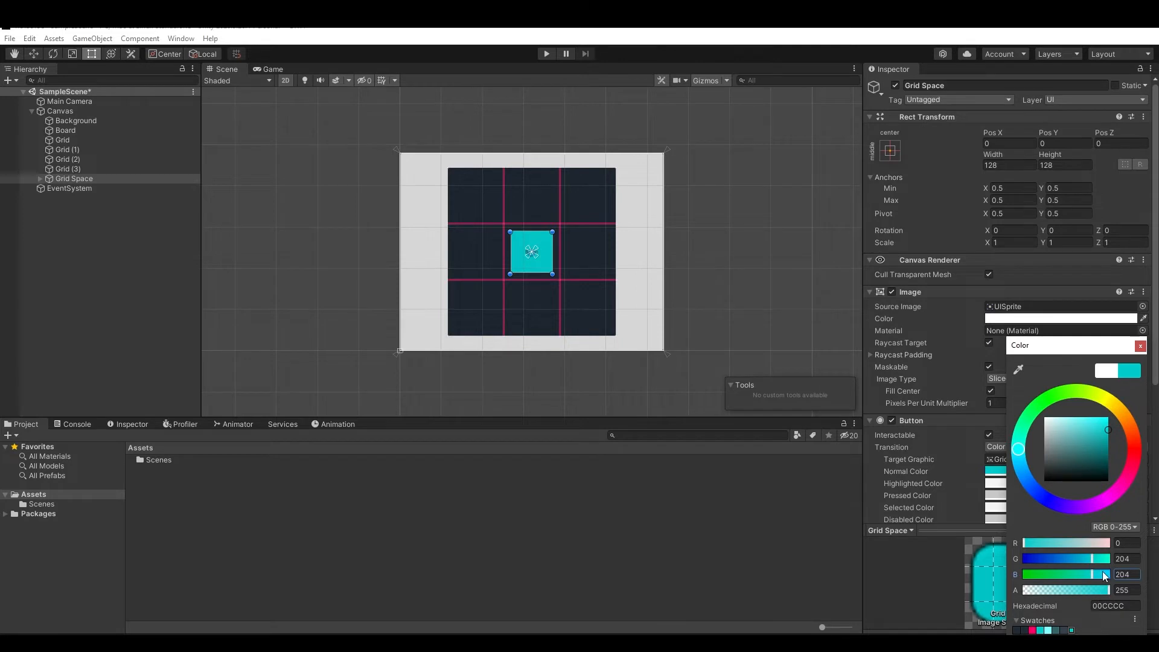
# Set the button's Highlighted Color to hex 80FFFF
pyautogui.click(1134, 449)
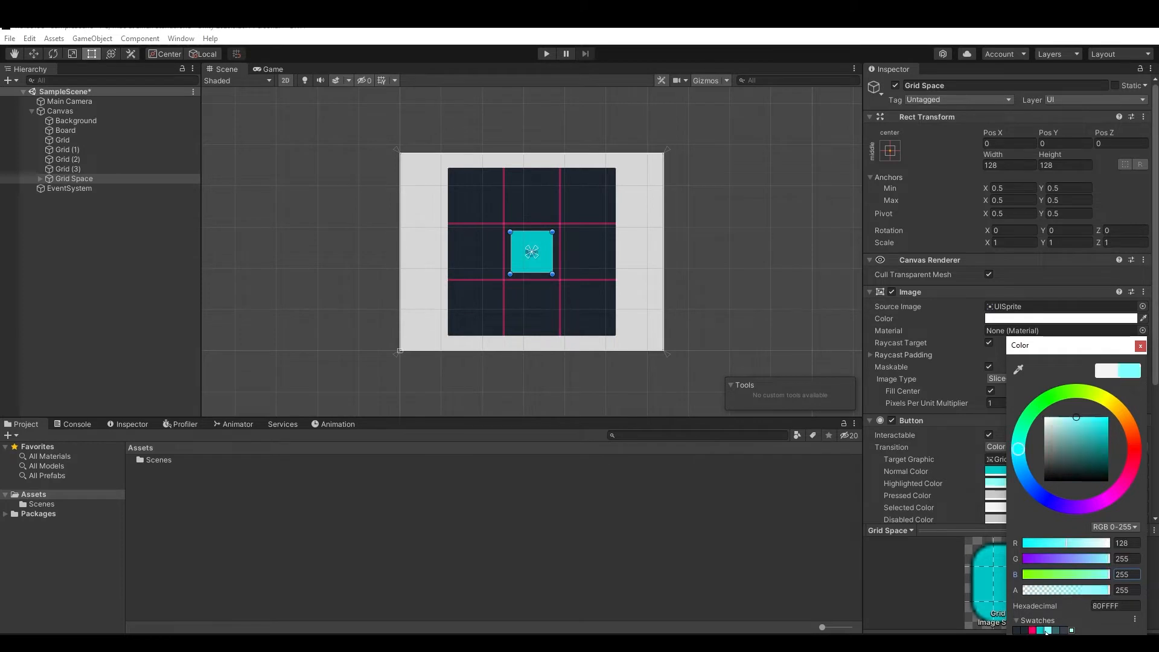
pyautogui.click(1140, 345)
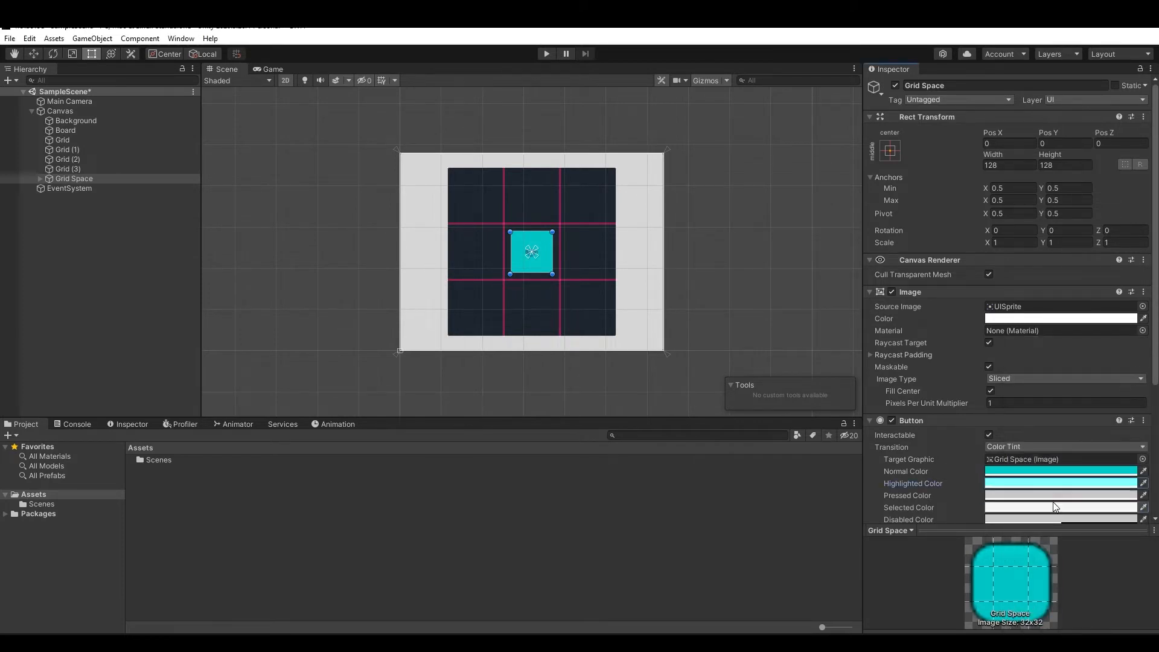
pyautogui.moveTo(1009, 486)
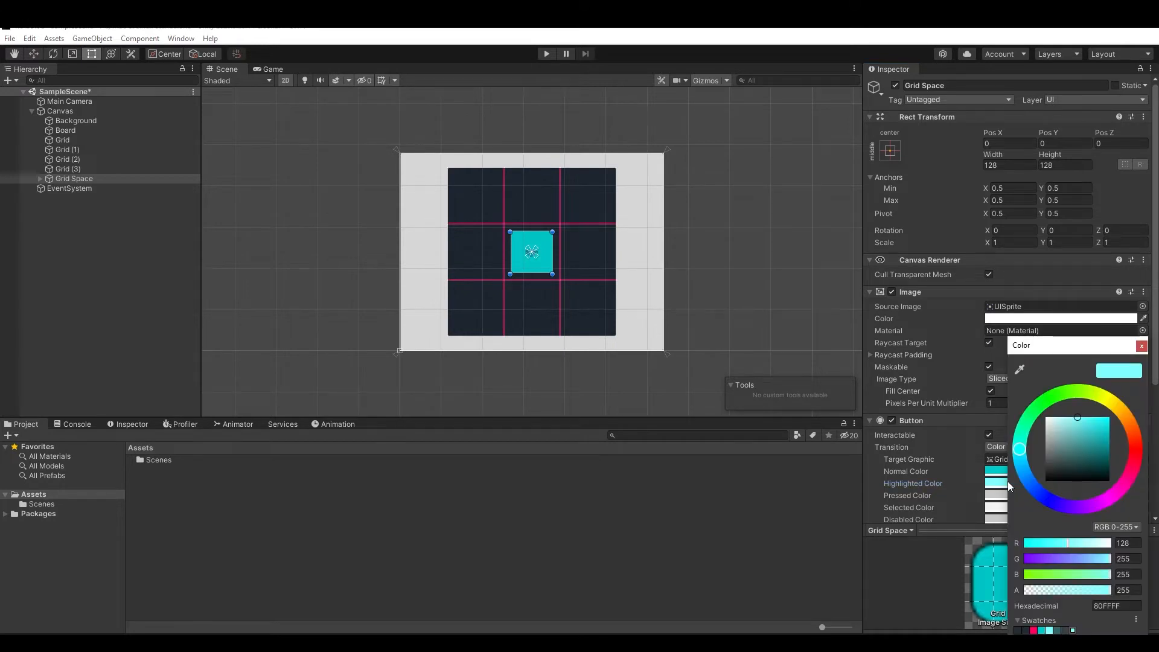
pyautogui.moveTo(1066, 566)
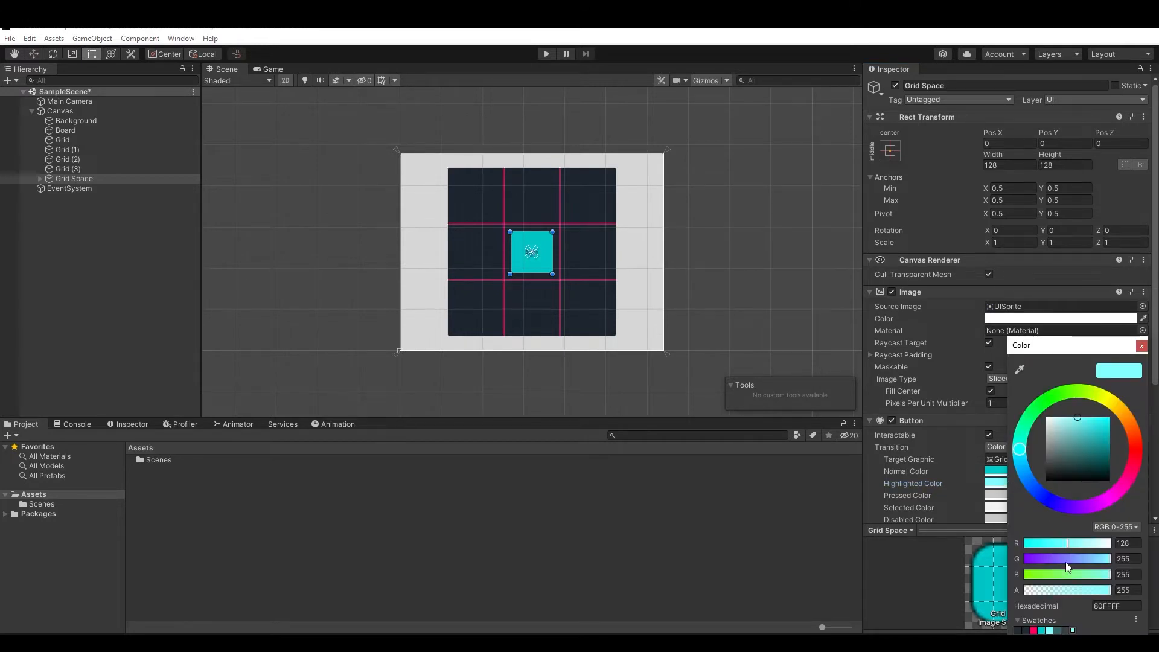
pyautogui.moveTo(1054, 607)
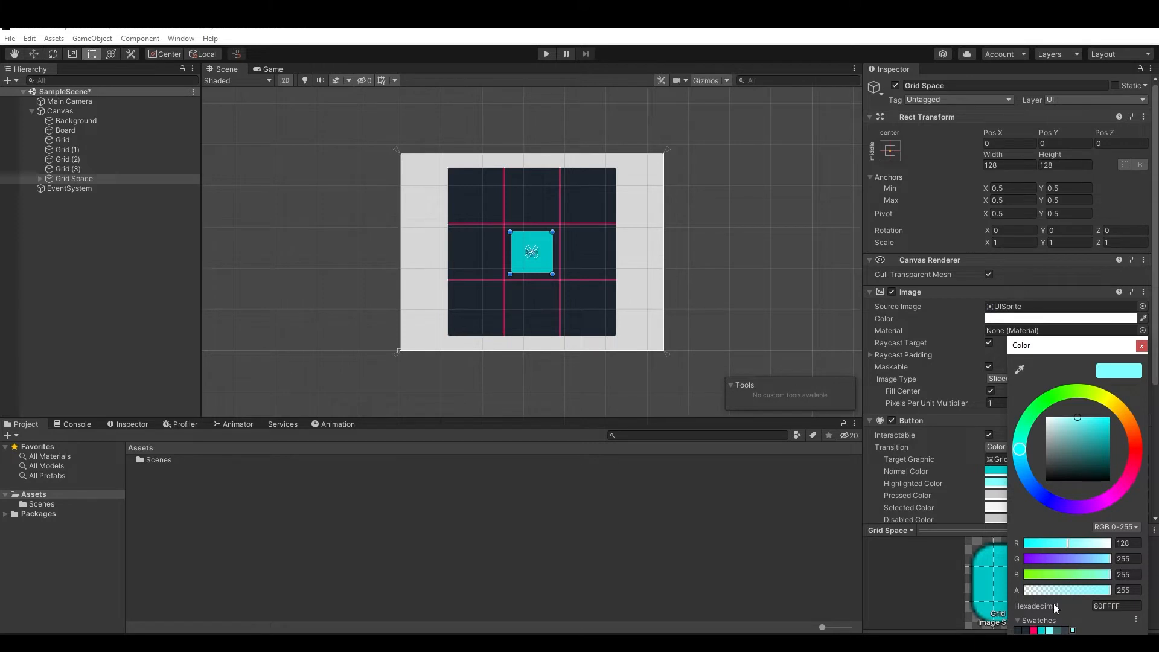
pyautogui.tripleClick(1123, 558)
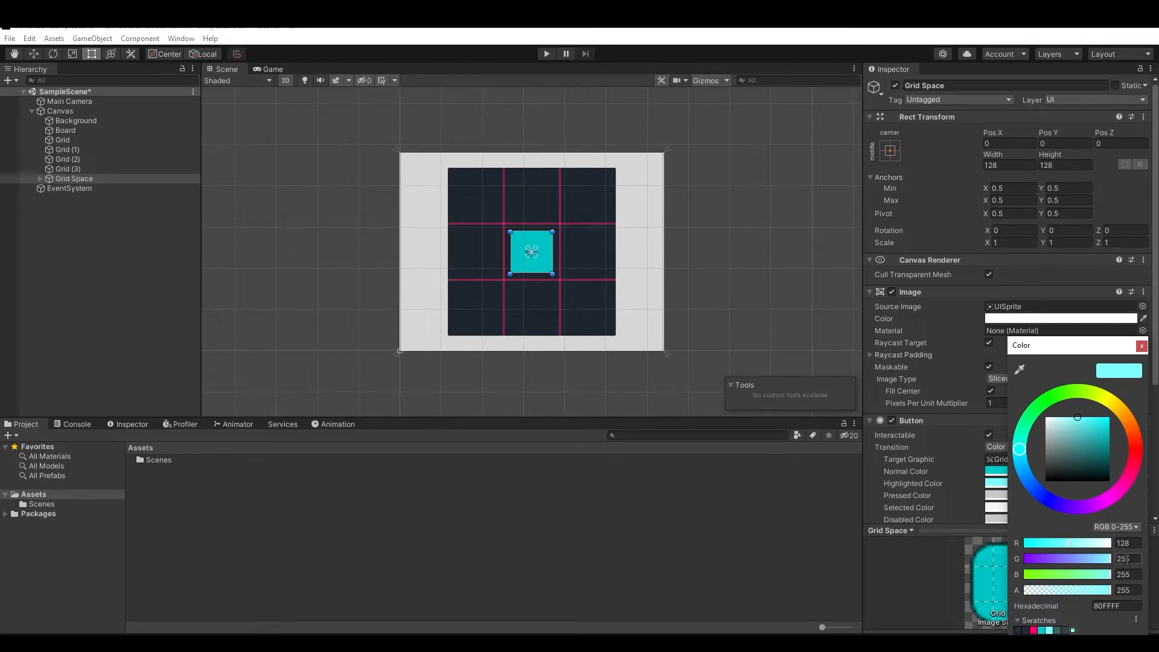
pyautogui.click(1141, 346)
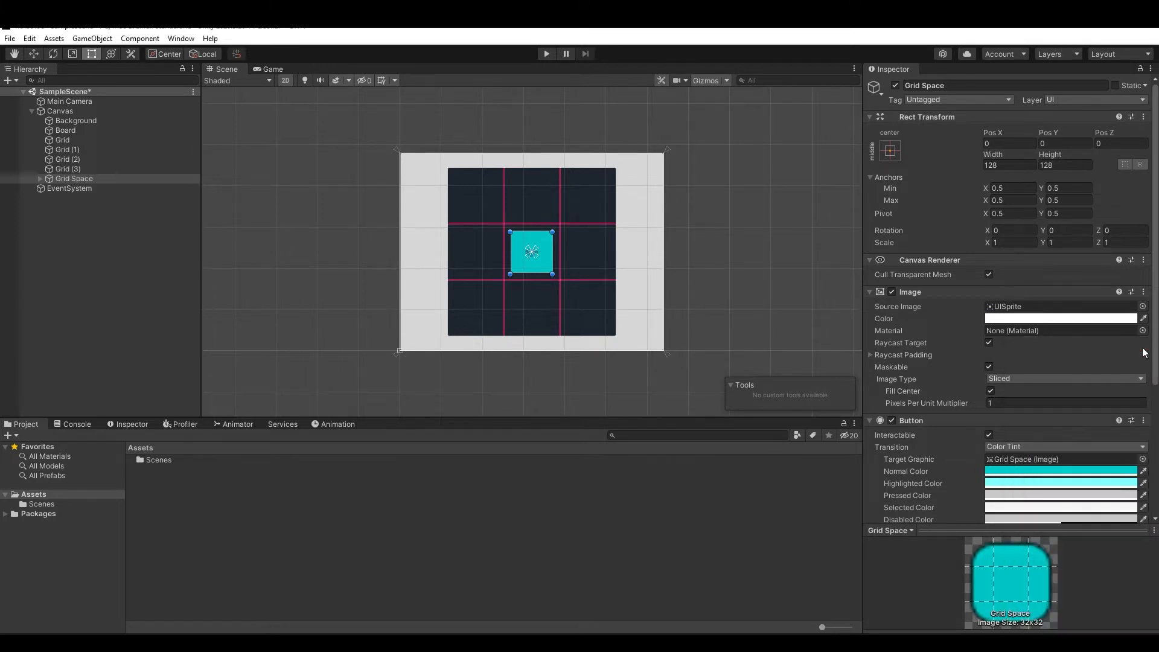
# Set the button's Pressed Color to dark teal 336666
pyautogui.click(1060, 471)
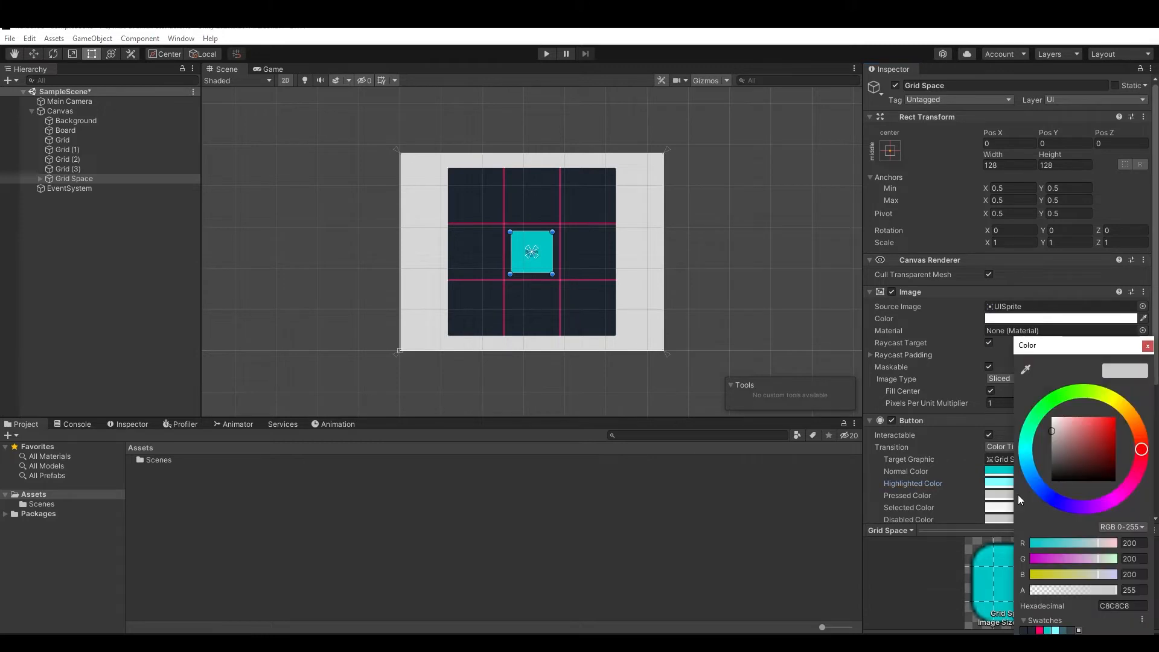
pyautogui.tripleClick(1130, 543)
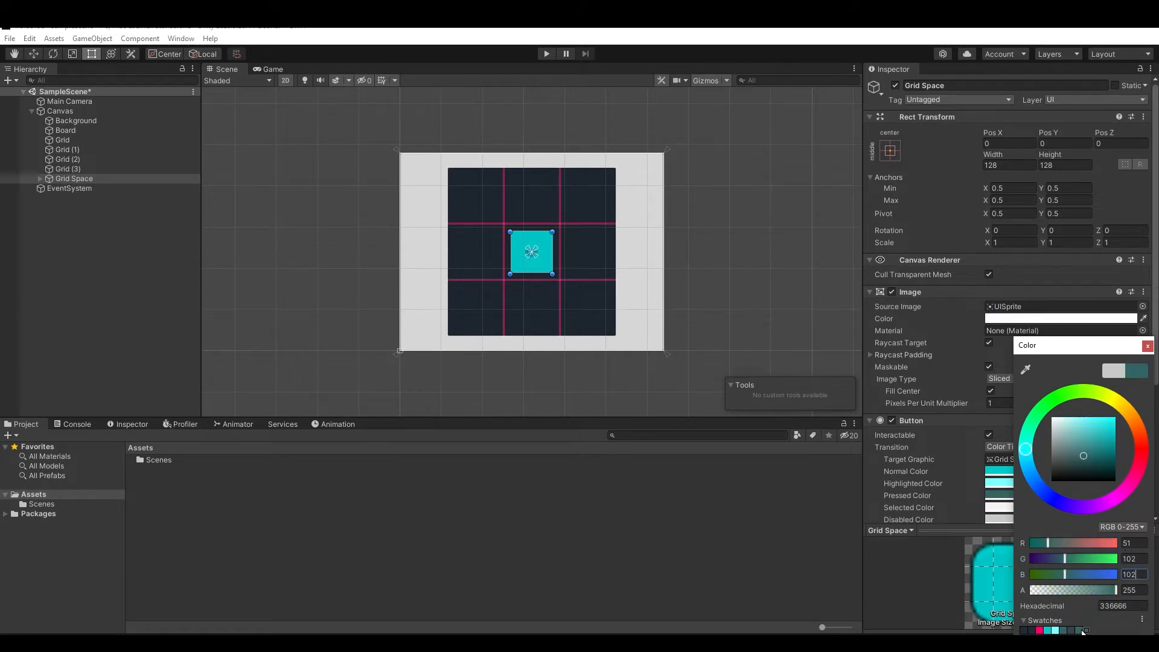
pyautogui.click(1147, 345)
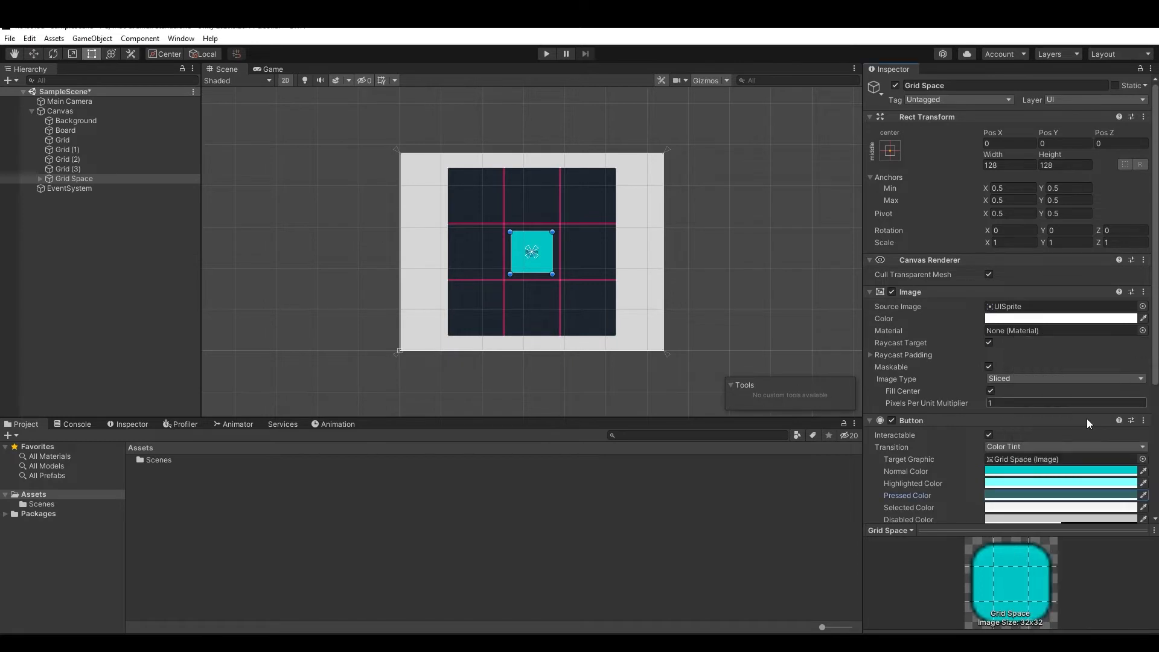
pyautogui.moveTo(1037, 523)
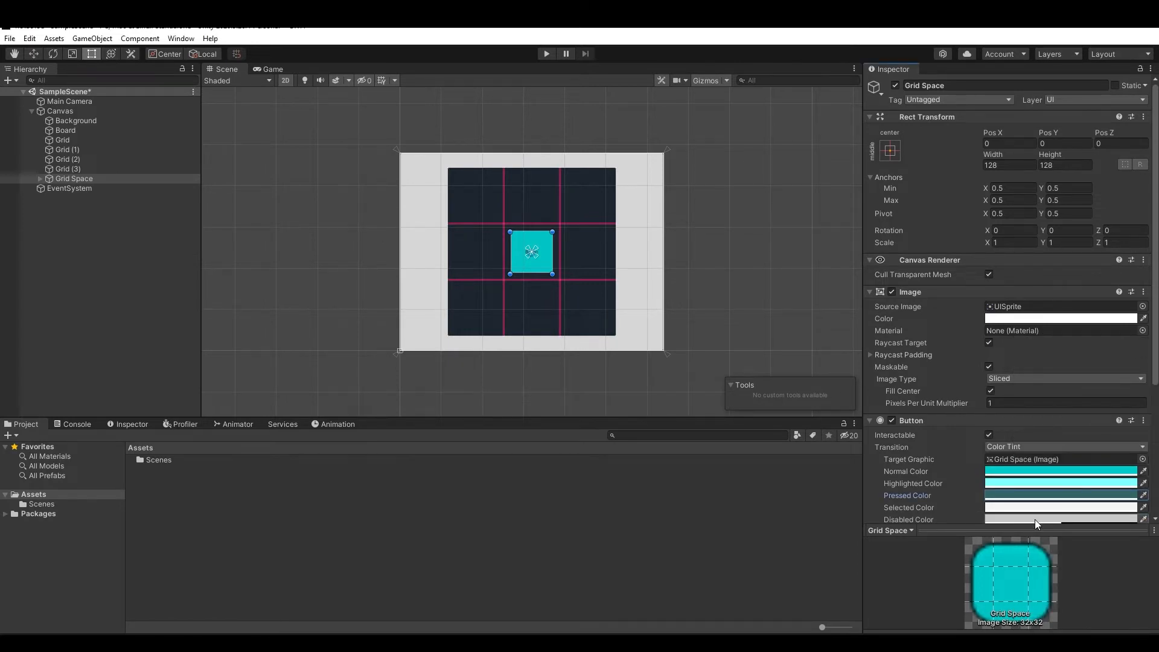
# Set the button's Disabled Color to dark grey-blue 38424D with full alpha
pyautogui.click(1060, 318)
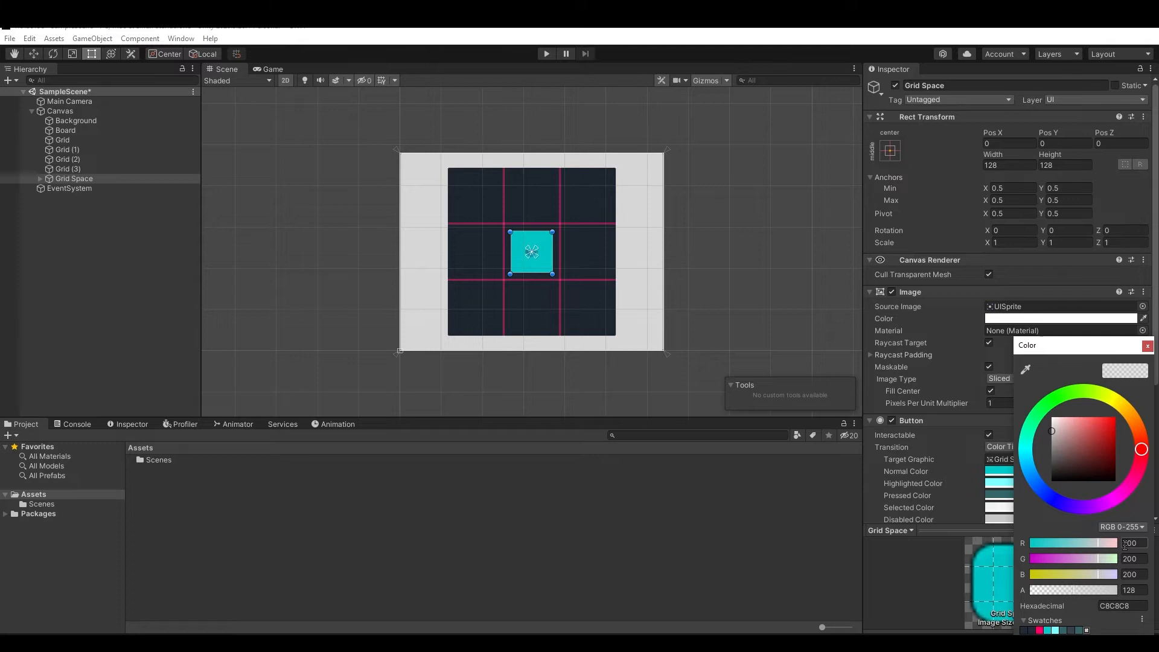
pyautogui.tripleClick(1128, 542)
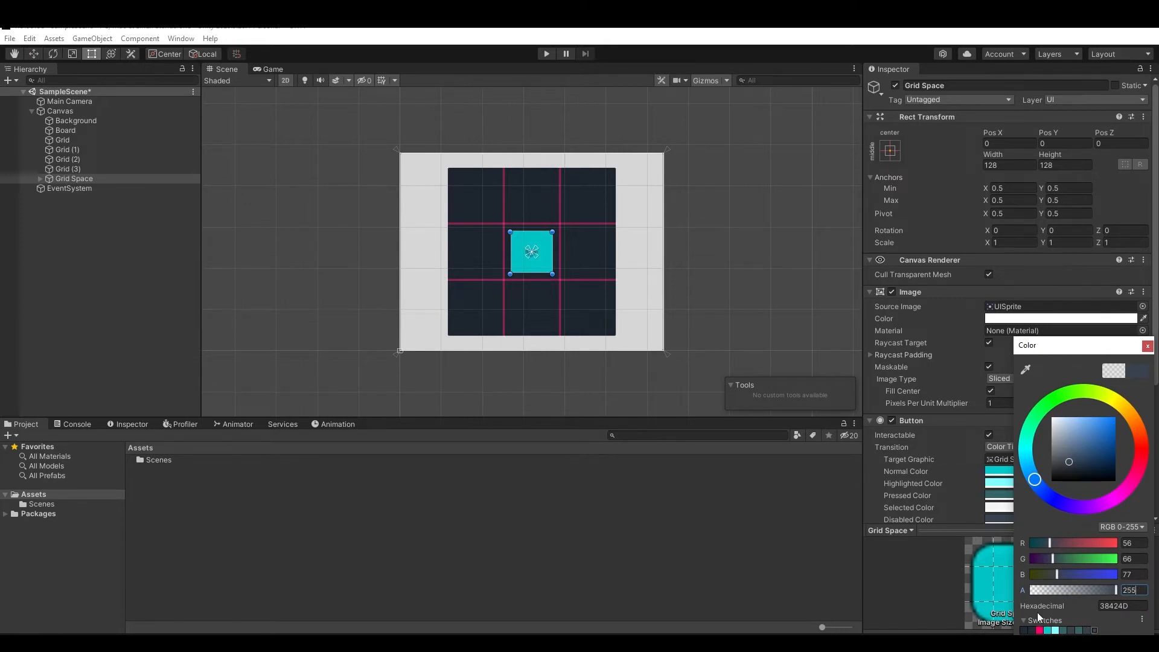
pyautogui.click(1147, 345)
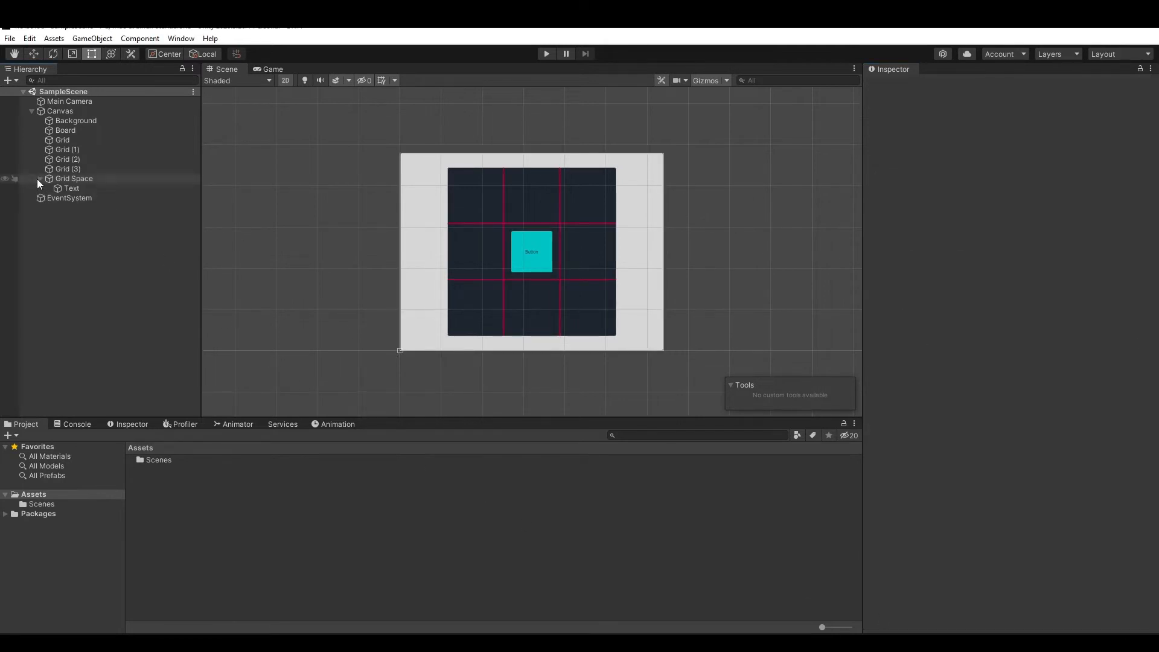
# Replace the Text child's 'Button' label with X
pyautogui.click(71, 188)
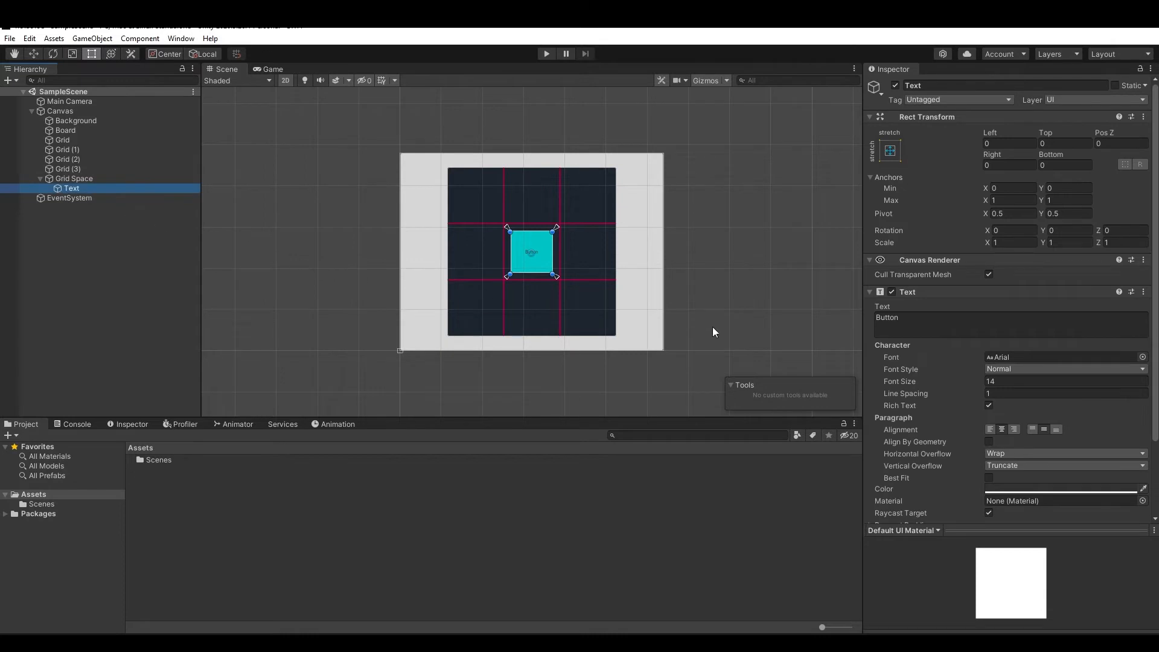
pyautogui.click(1065, 380)
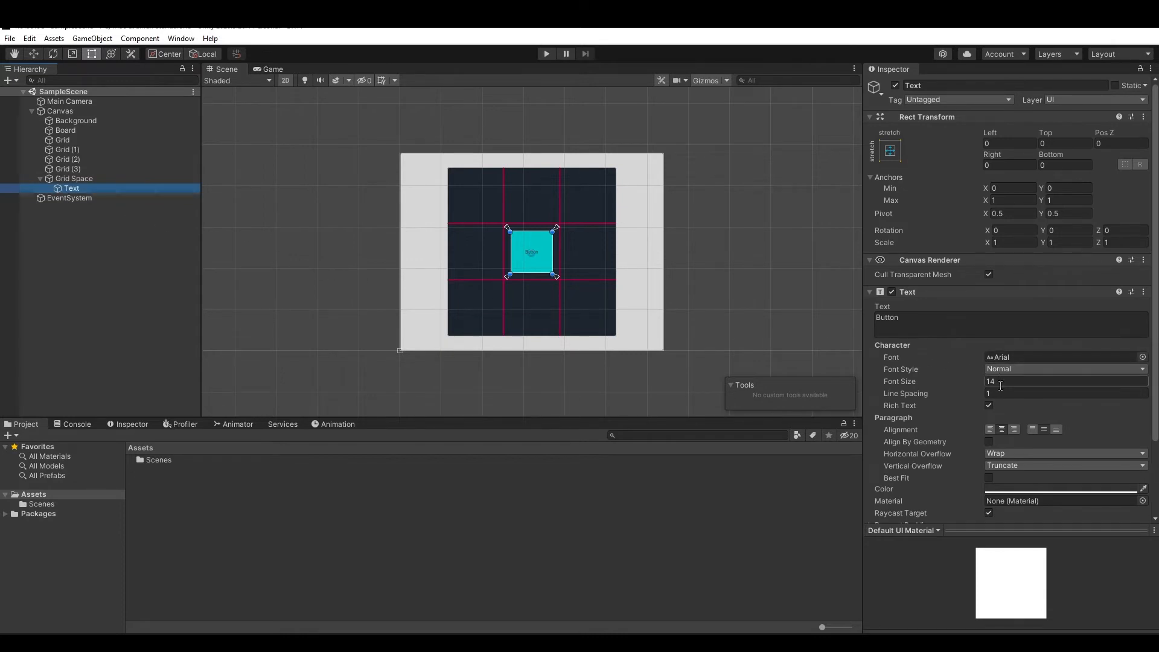
pyautogui.doubleClick(886, 317)
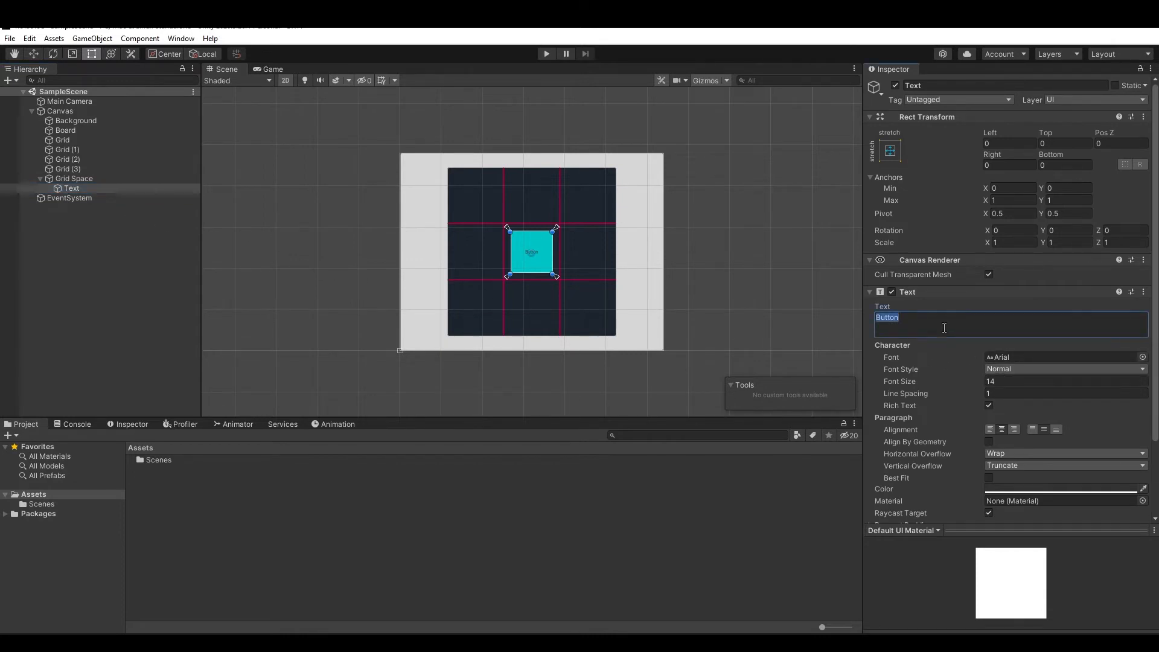
pyautogui.write('X')
pyautogui.click(1065, 380)
pyautogui.write('111')
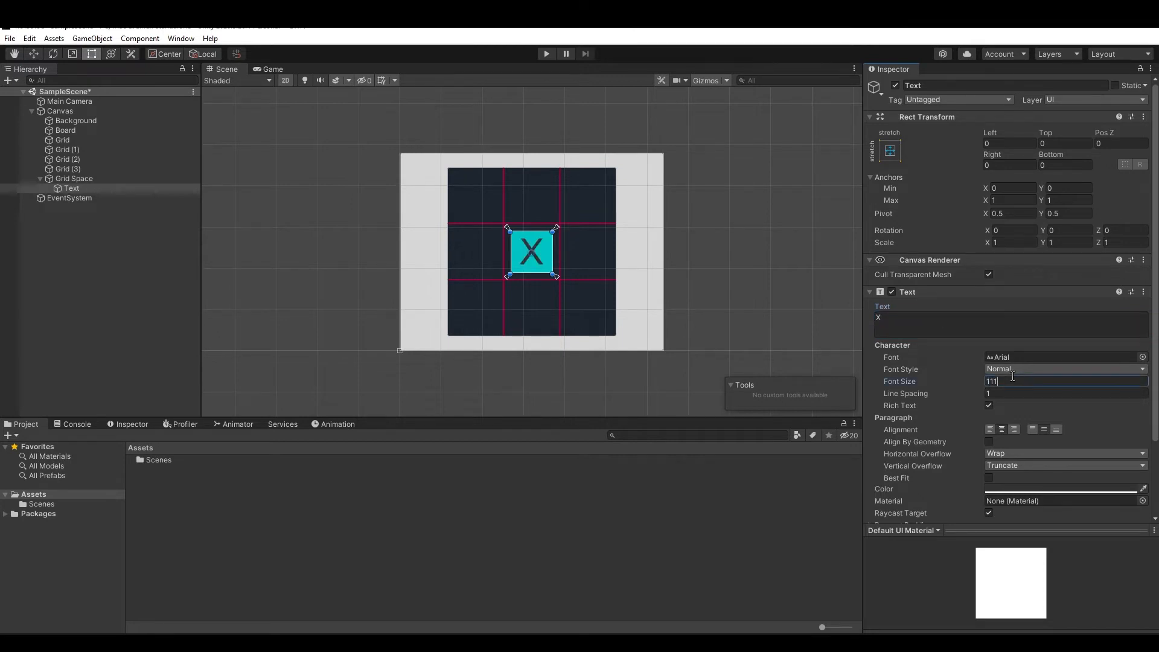
# Set the label's Font Size to 111 and begin editing its colour
pyautogui.click(1064, 380)
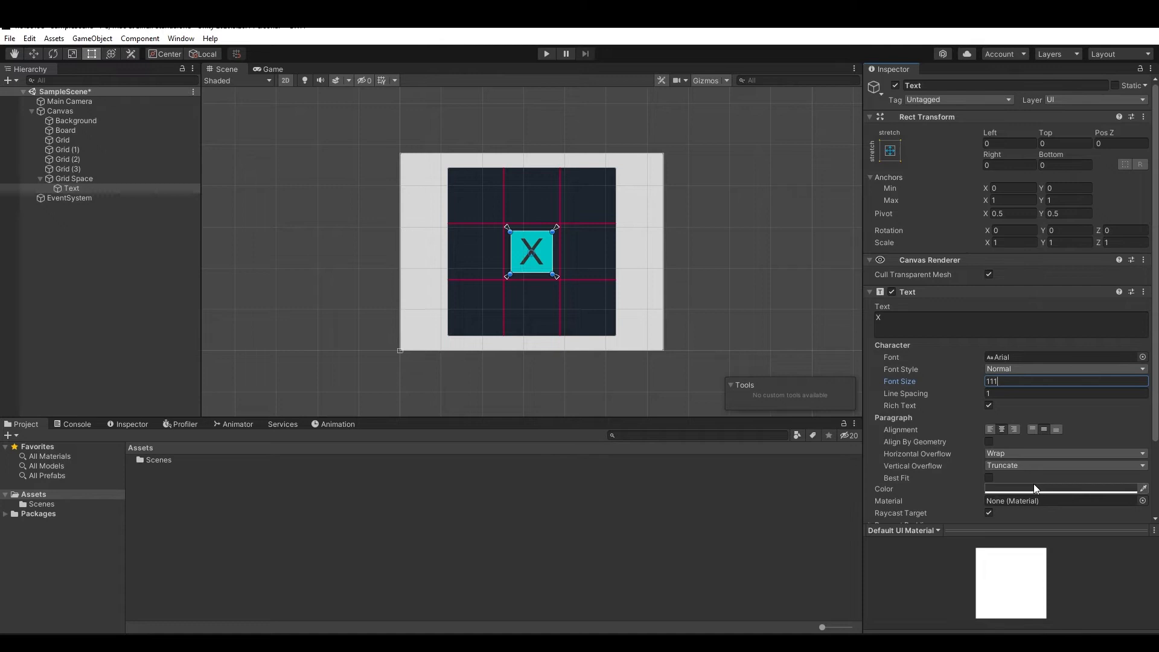
pyautogui.click(1060, 489)
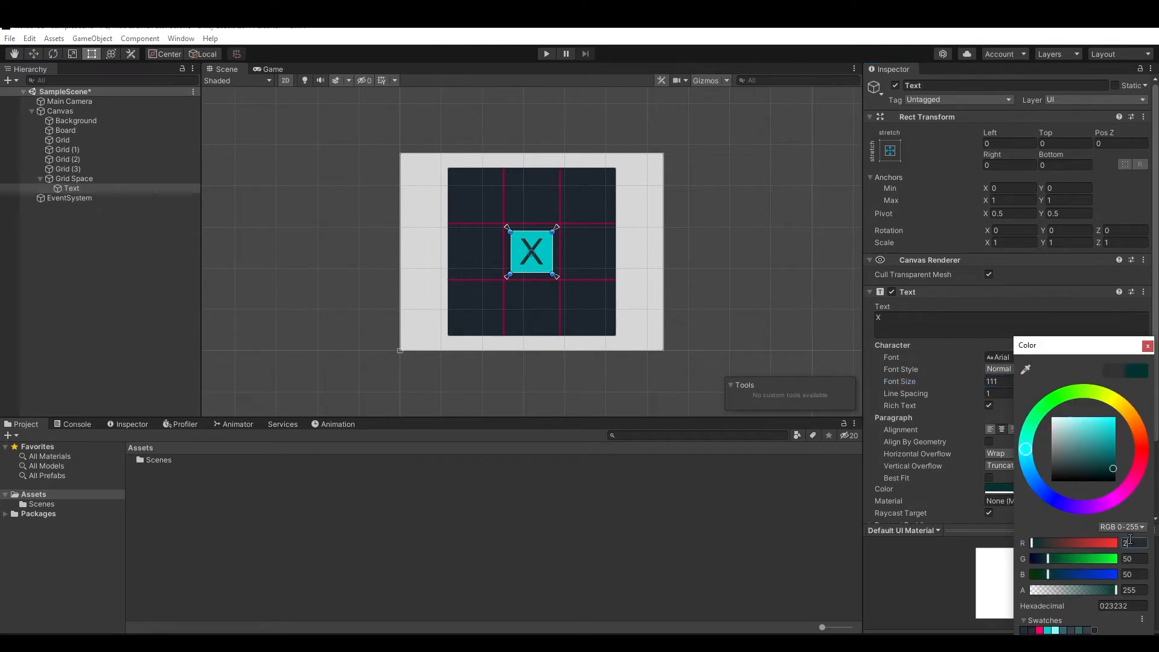
# Set the X label colour to pink R 250, G 0, B 102 (FA0066)
pyautogui.click(1140, 449)
pyautogui.write('102')
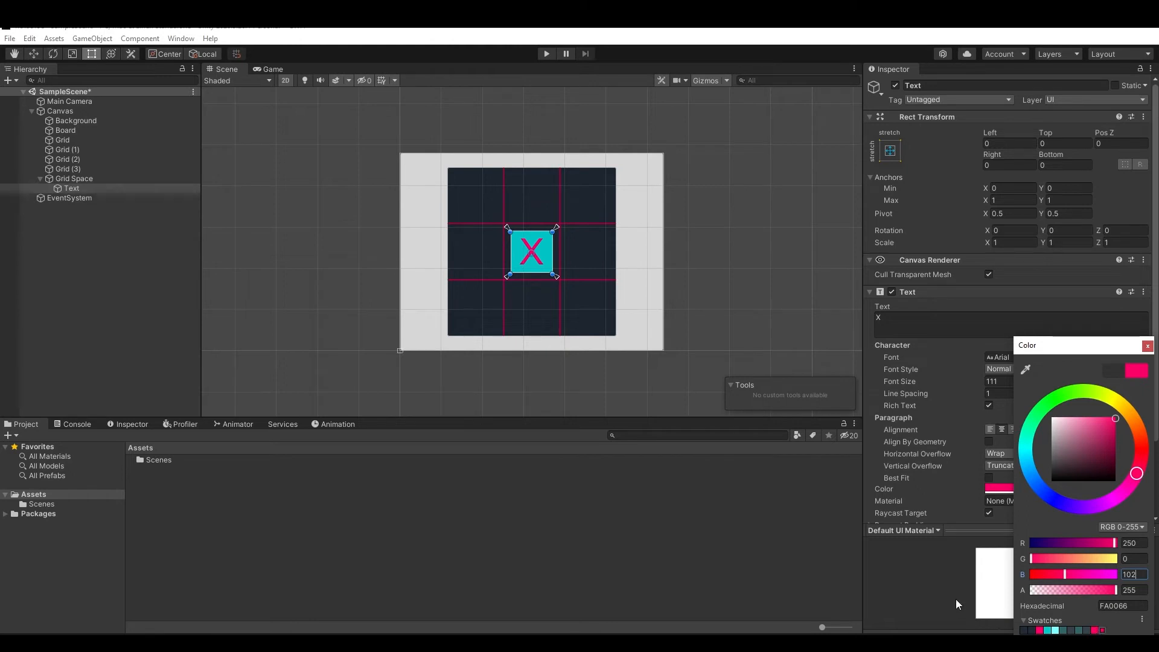
pyautogui.click(1146, 345)
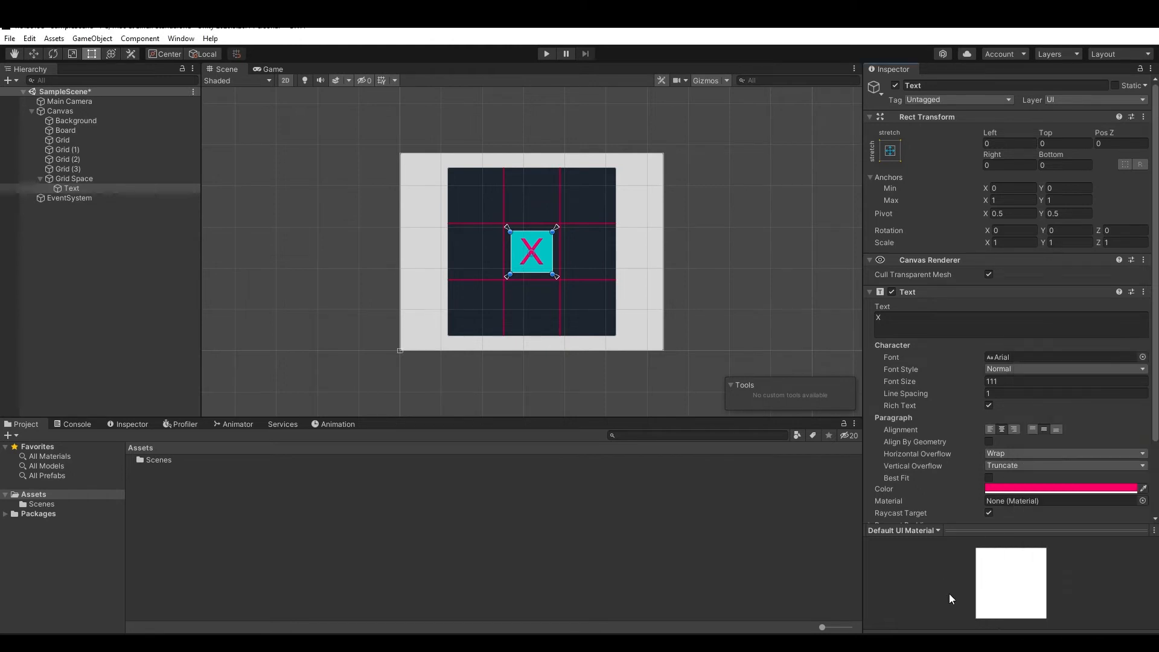
pyautogui.moveTo(114, 490)
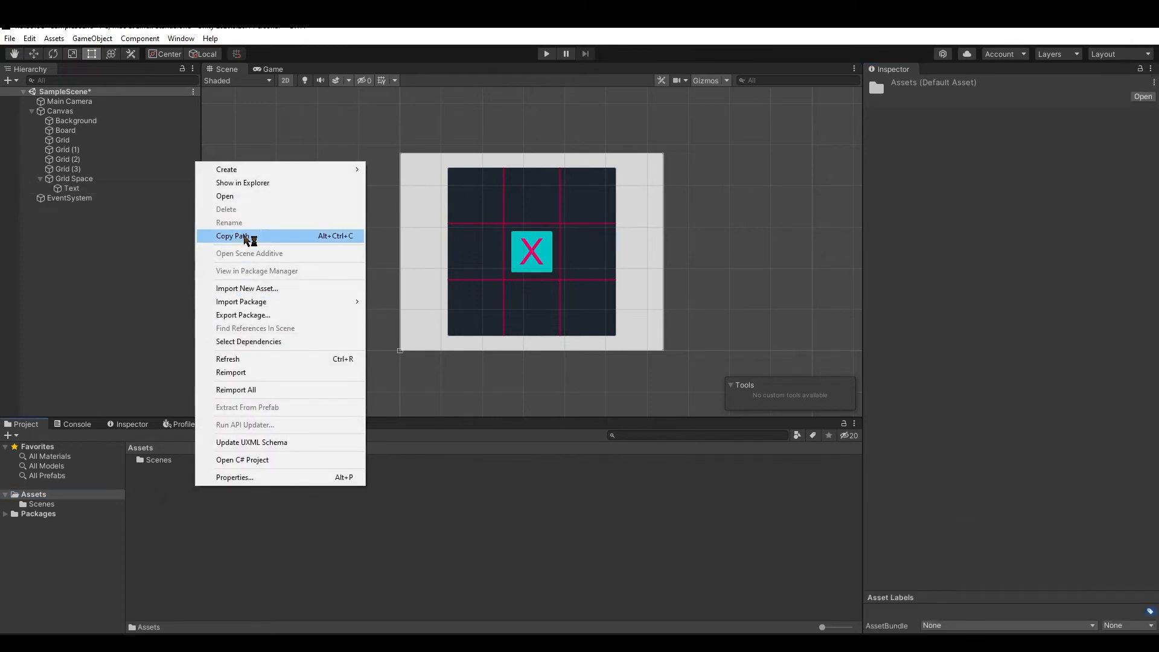
# Create a Prefabs folder in Assets and open it
pyautogui.click(226, 168)
pyautogui.write('Prefabs')
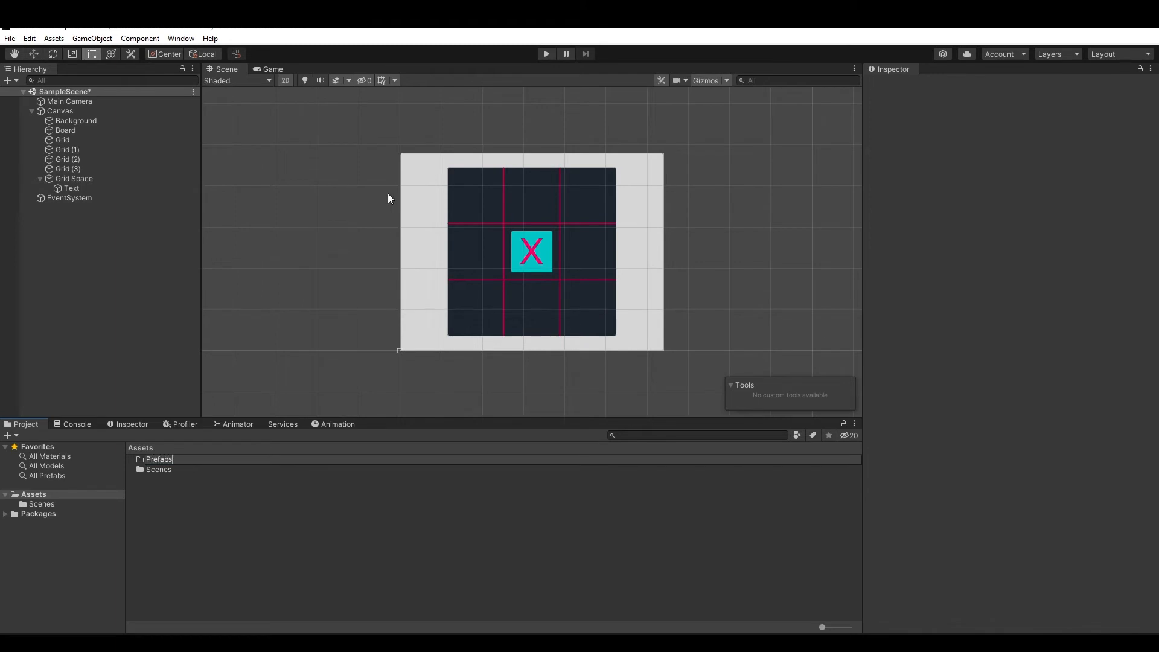
pyautogui.click(158, 459)
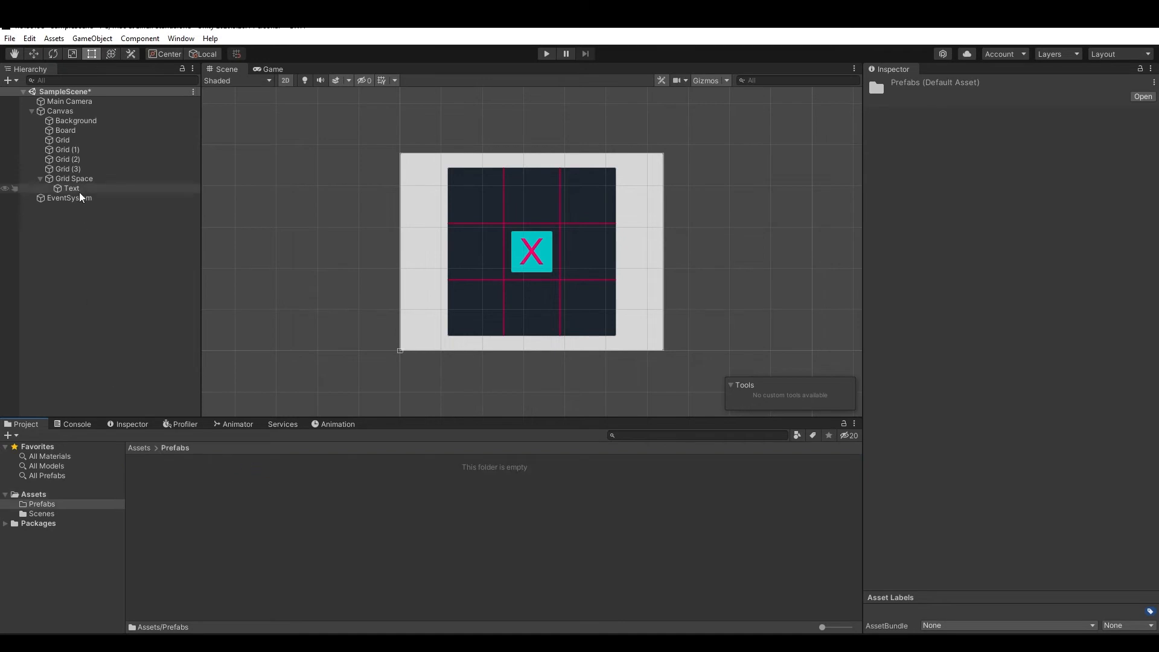
# Drag Grid Space from the Hierarchy into the folder to save it as a prefab
pyautogui.click(74, 178)
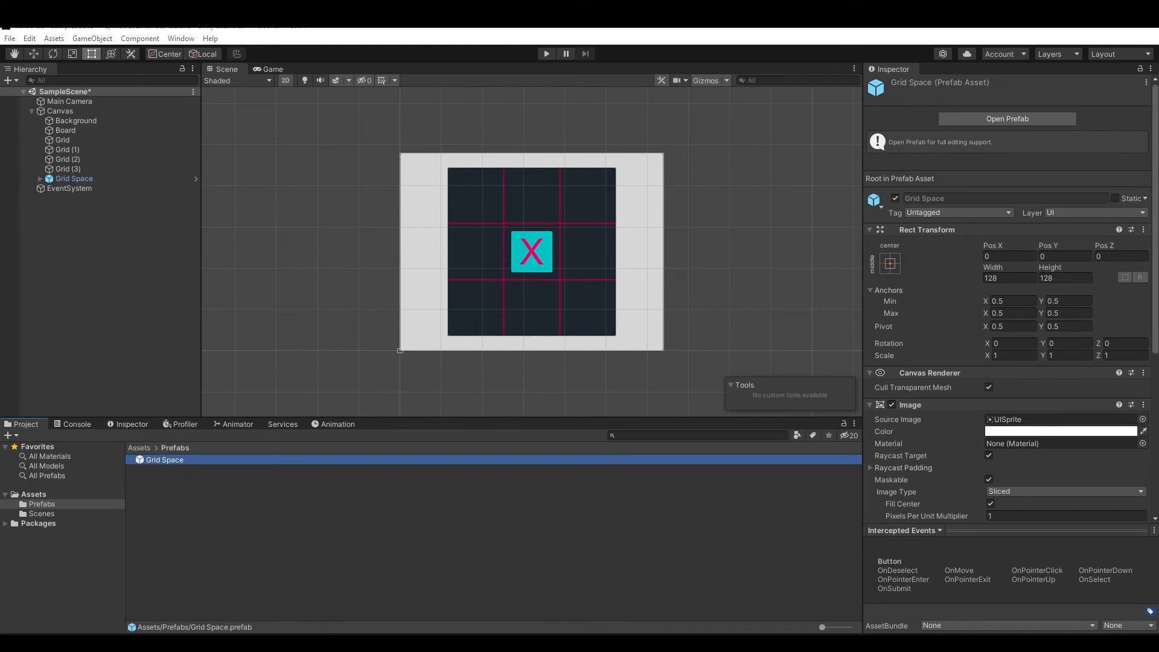
pyautogui.click(74, 179)
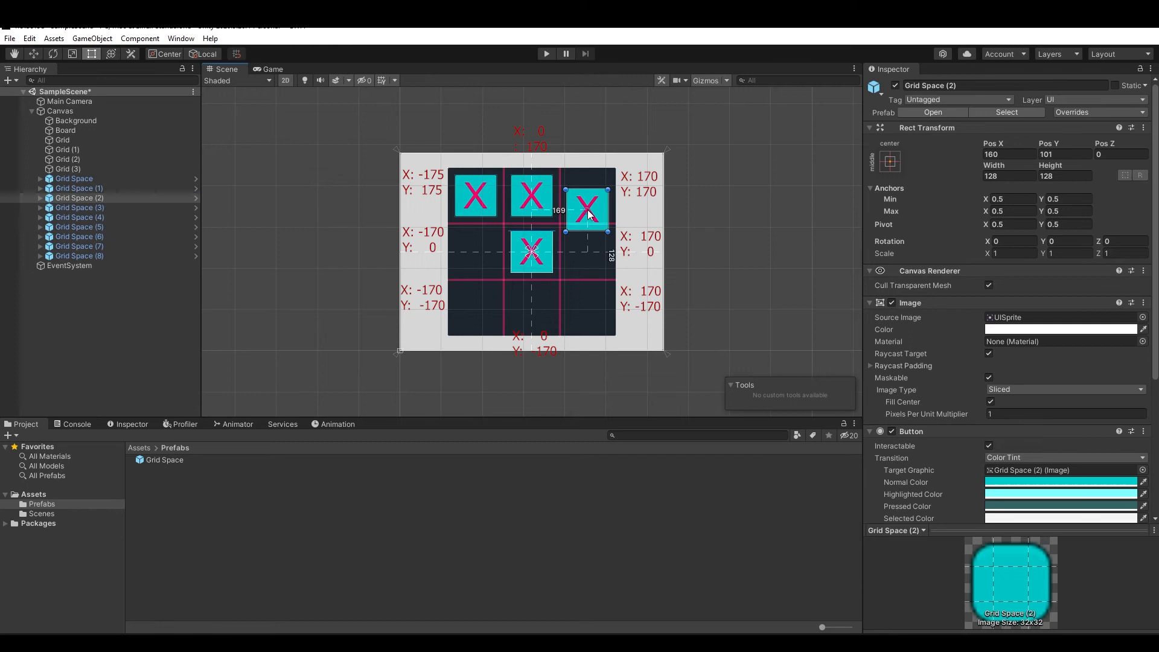
# Duplicate Grid Space into eight copies and move each into its own grid cell
pyautogui.click(79, 208)
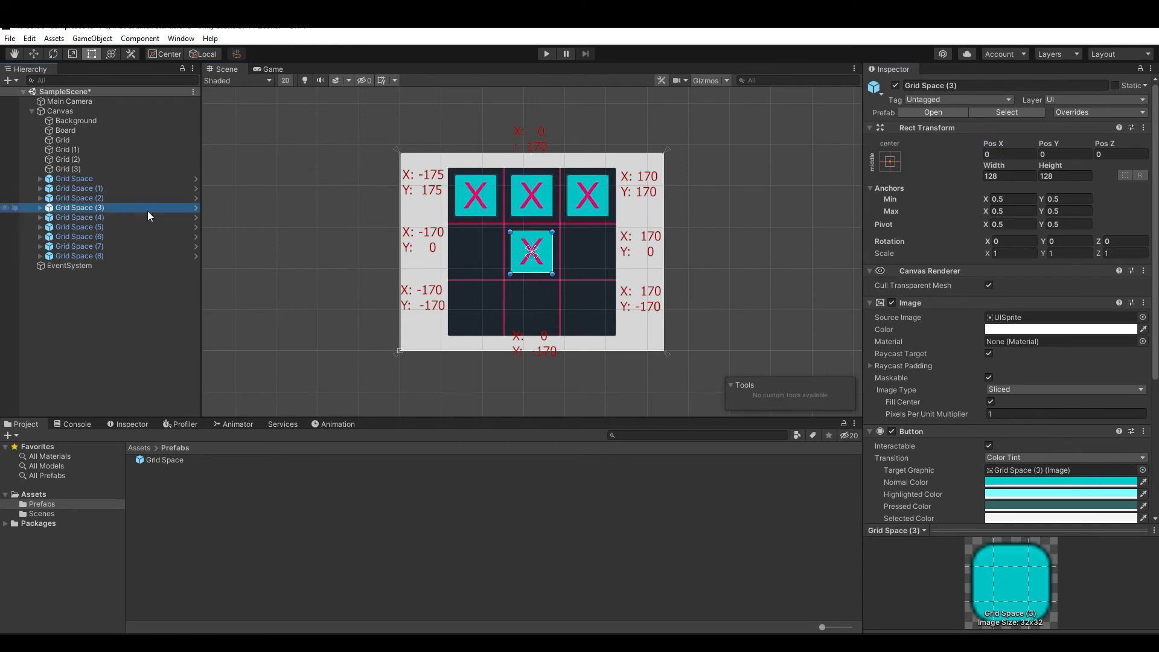
pyautogui.click(80, 216)
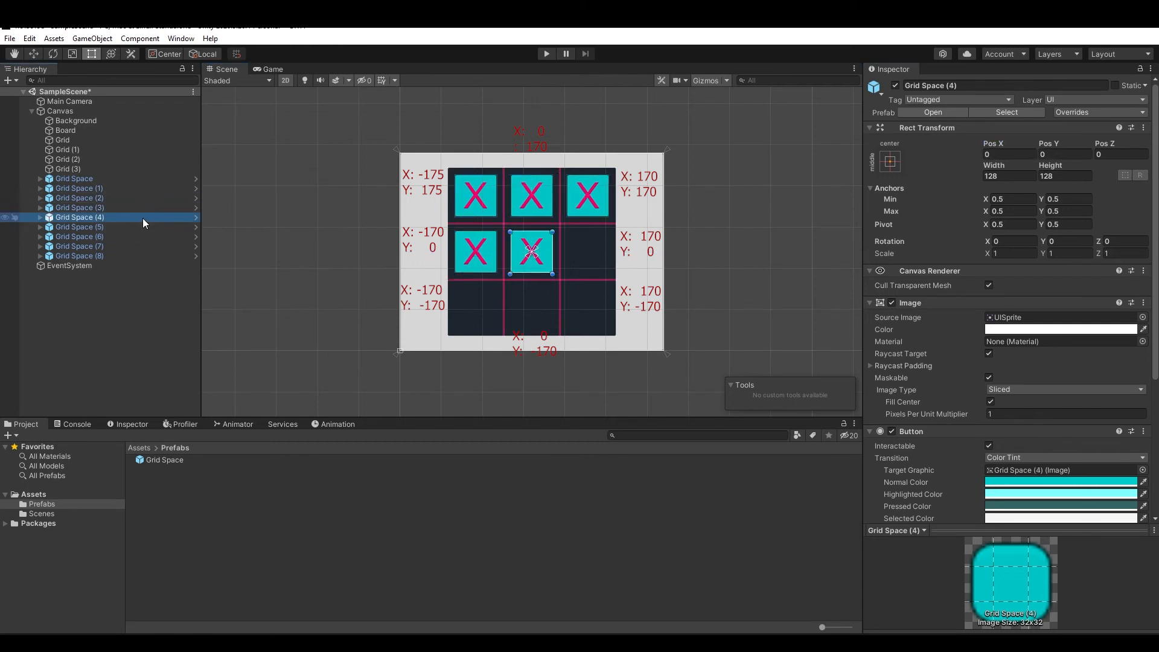
pyautogui.click(78, 226)
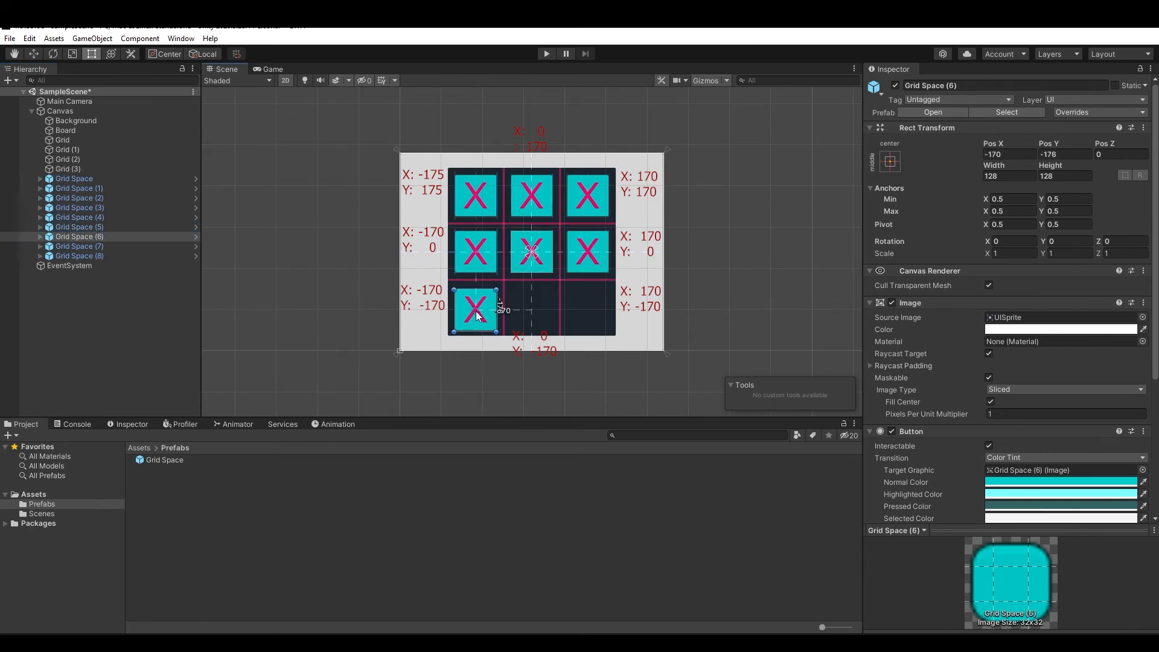
pyautogui.click(531, 251)
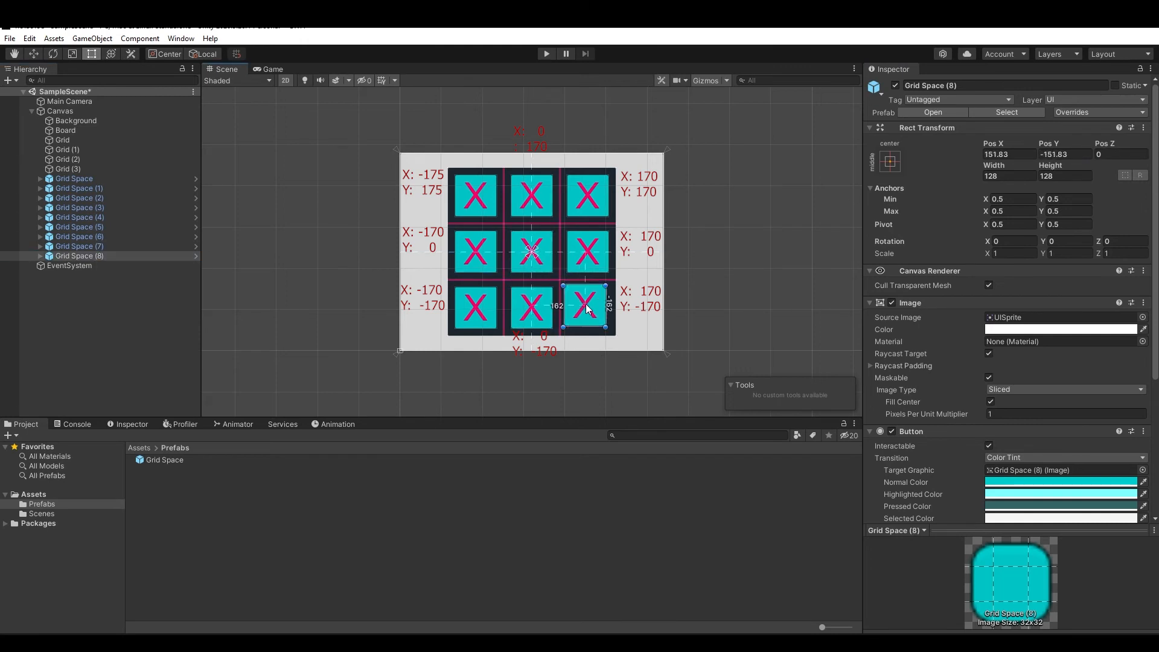
pyautogui.click(74, 178)
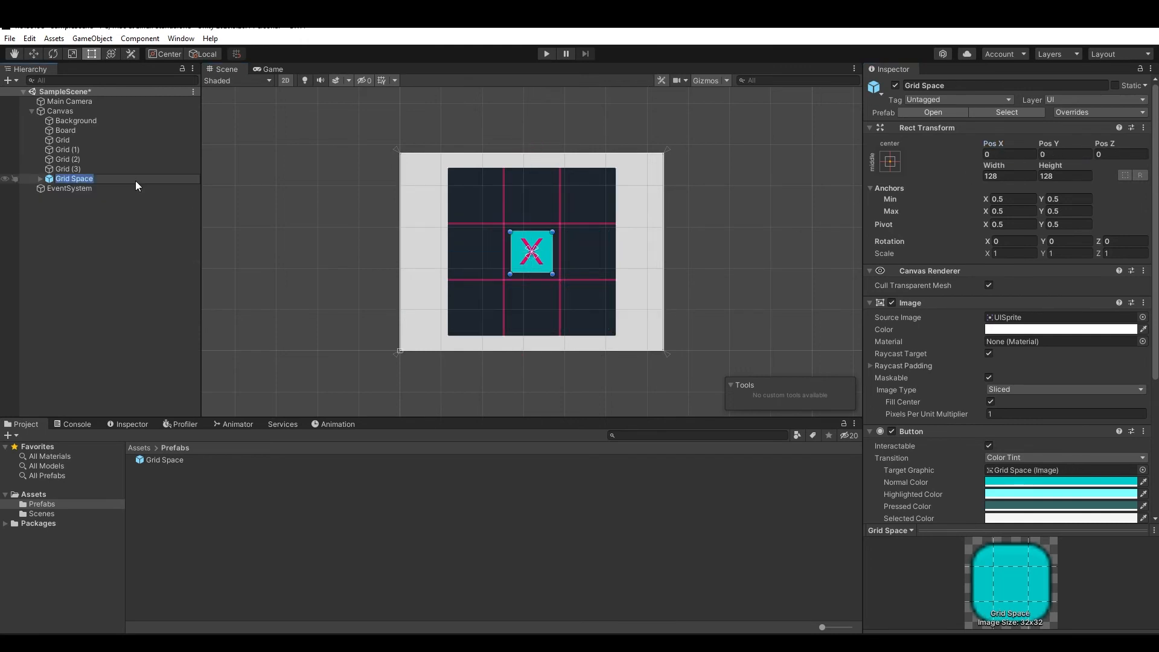